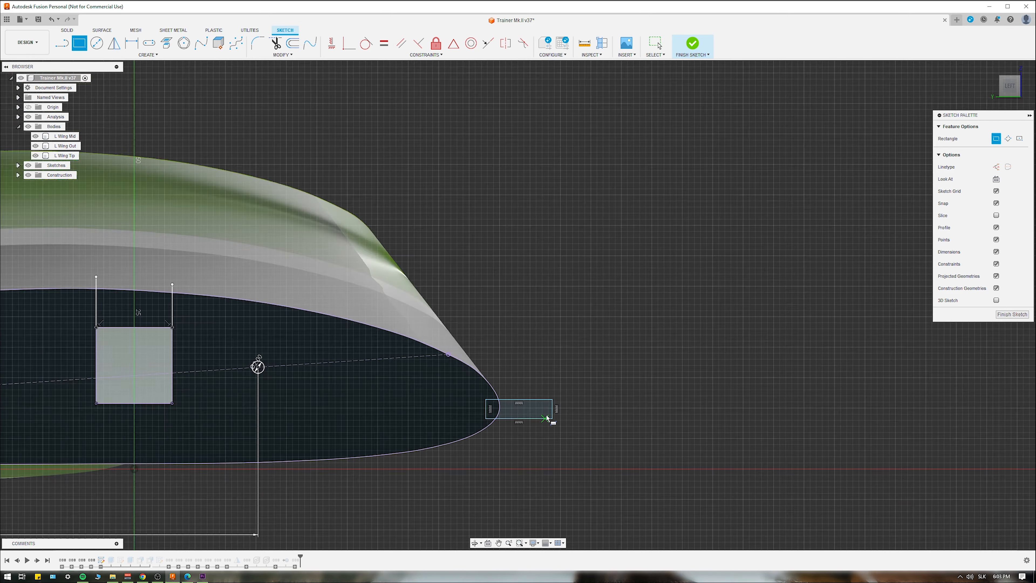
Finish the sketch to reveal the rib body with spar notch, holes and end tabs
{"action": "left_click", "coordinate": [692, 43]}
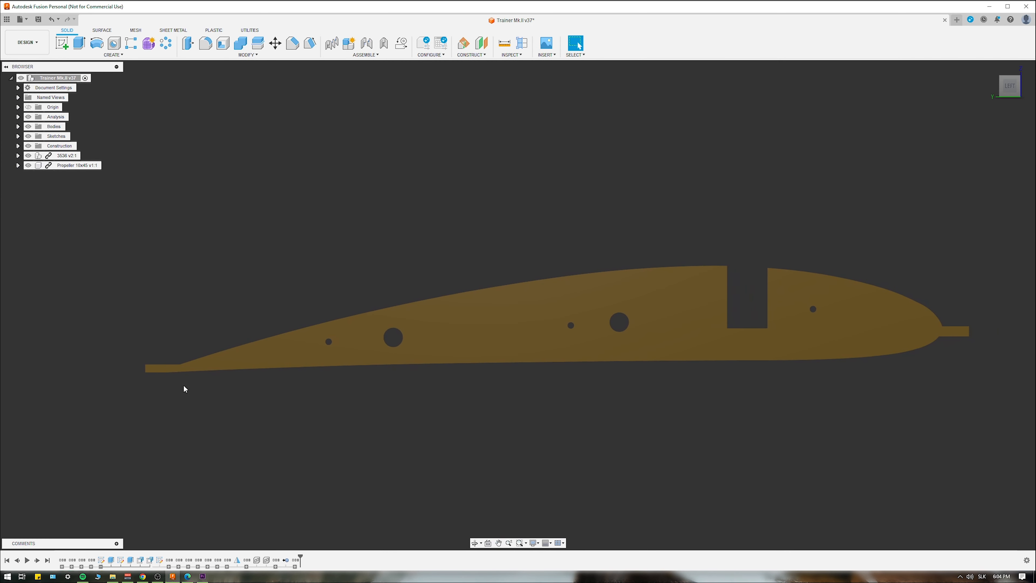